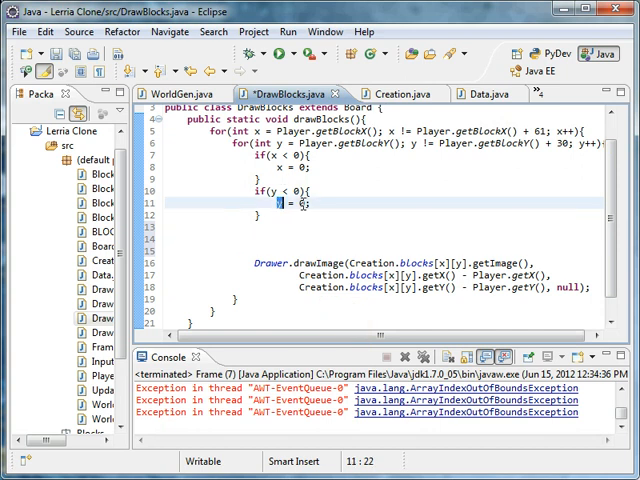
- Add continue; skips for x<0, y<0 and x >= Data.CHUNKX inside the nested loops
type("continue;")
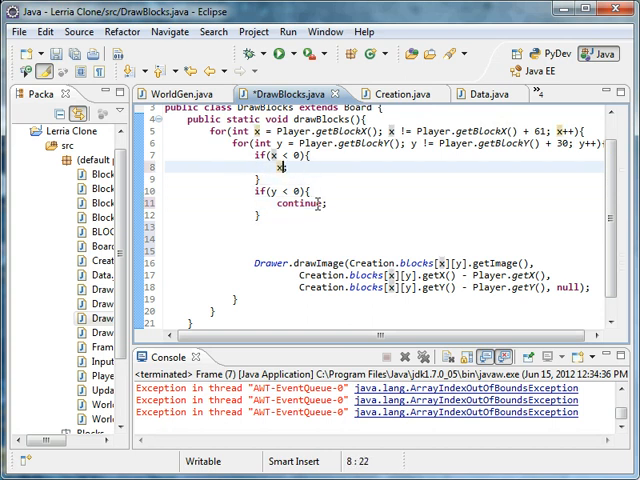
type("continue;")
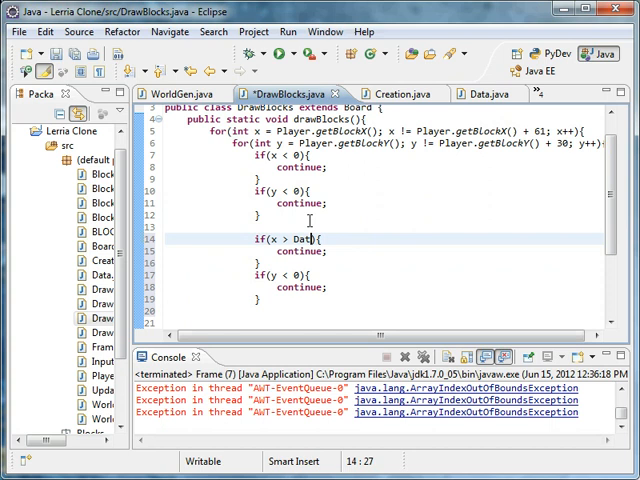
type(".CHUNKX)")
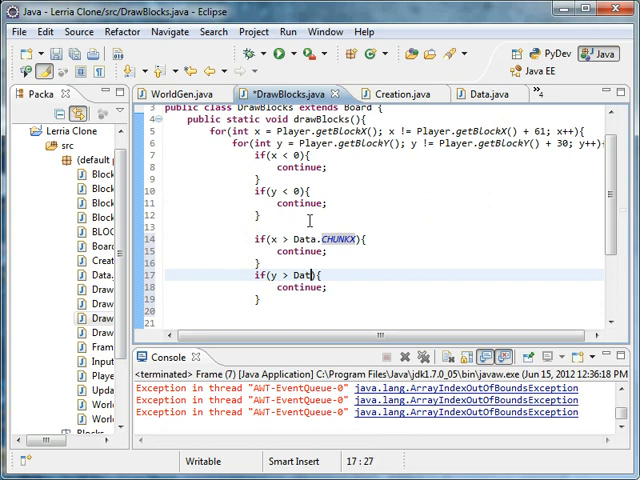
type(".chunk")
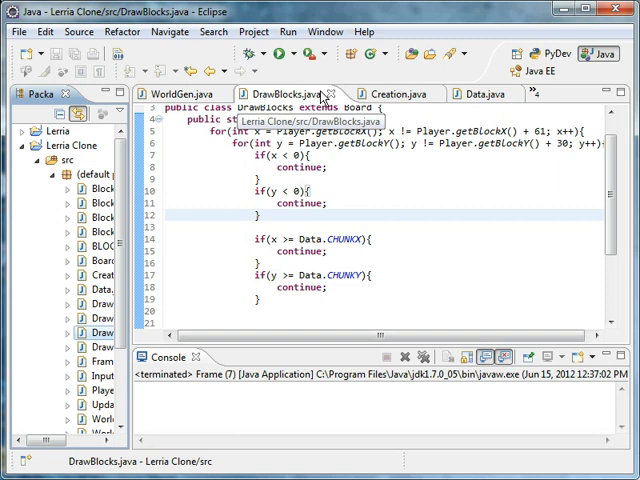
- Close the DrawBlocks, Creation, BLOCKTYPES and UpdateAll editors, then bring up Player.java
left_click(452, 92)
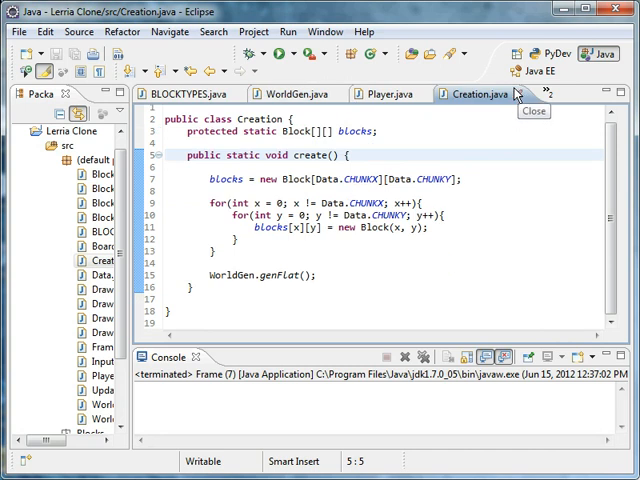
left_click(484, 94)
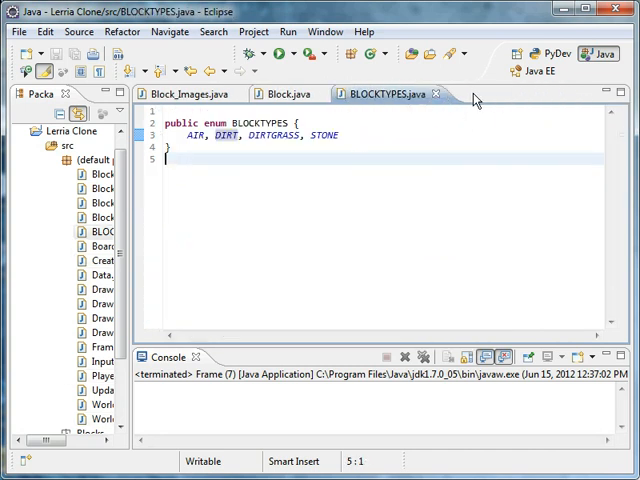
left_click(188, 92)
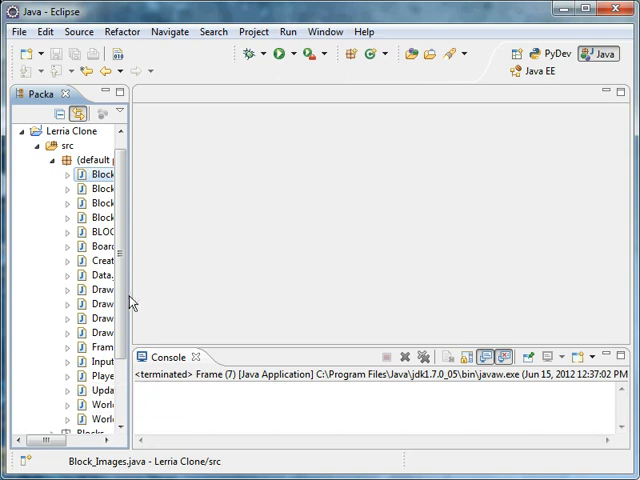
scroll("down", 3)
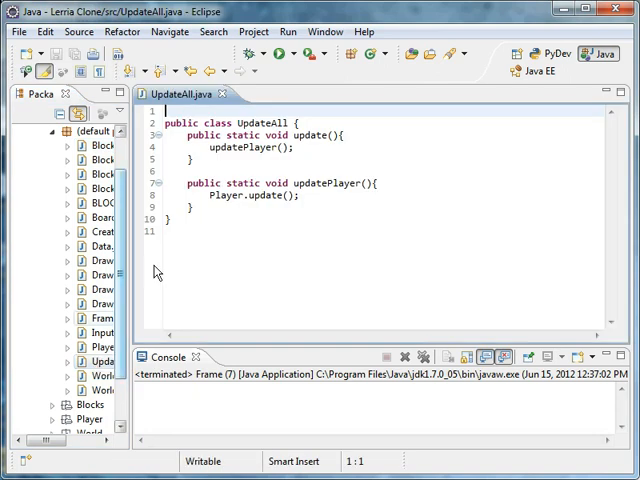
left_click(208, 92)
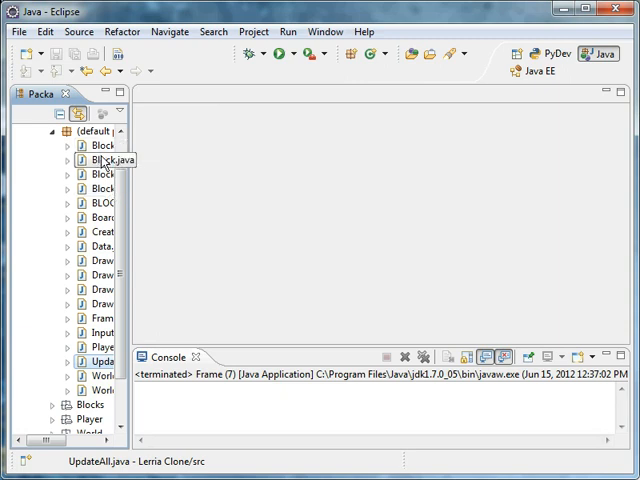
double_click(98, 160)
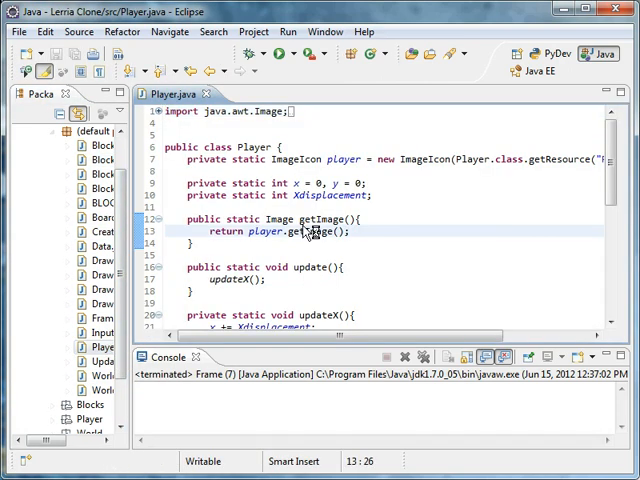
mouse_move(310, 232)
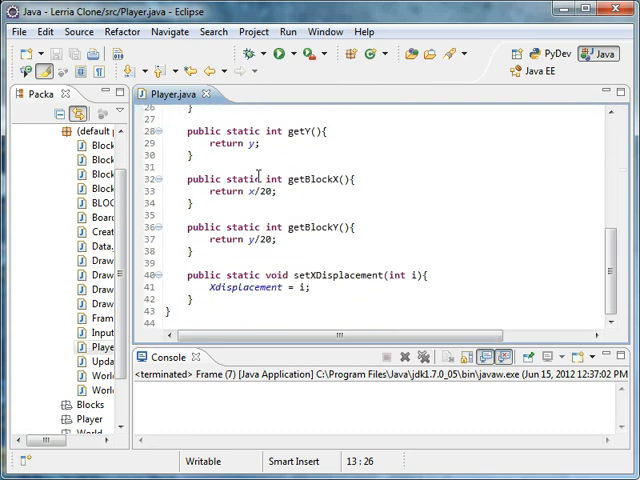
- Test-run the game briefly, then start a new public static method in Player, settling on an update-style name
left_click(280, 54)
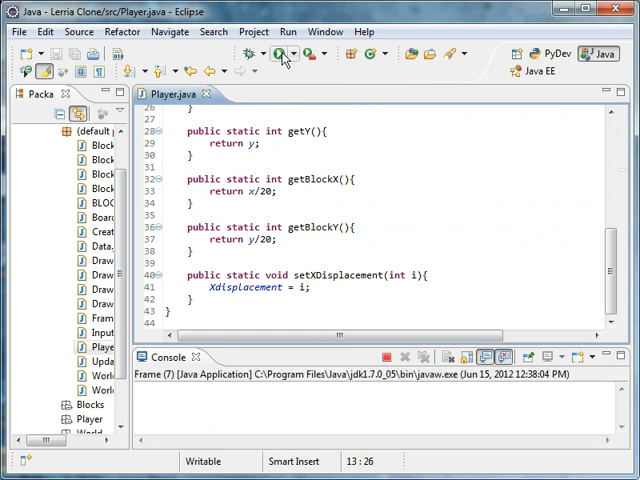
left_click(278, 54)
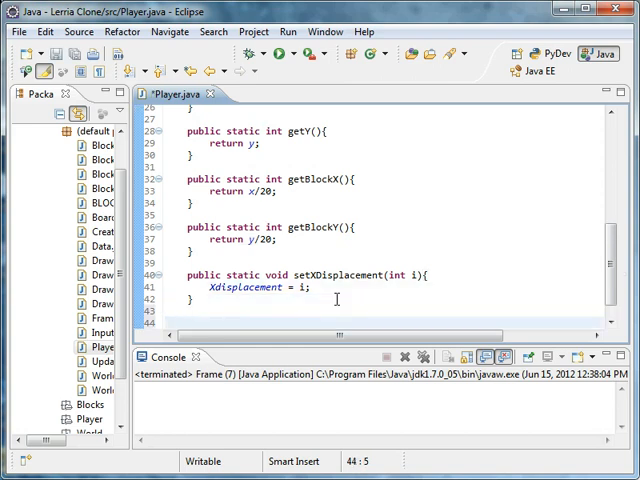
type("public static void")
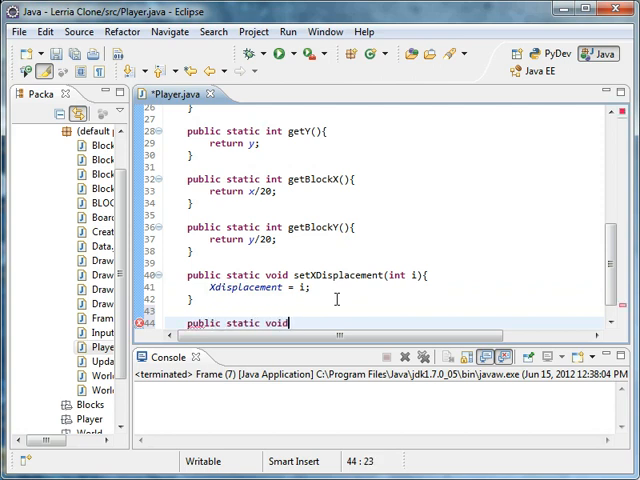
type("set")
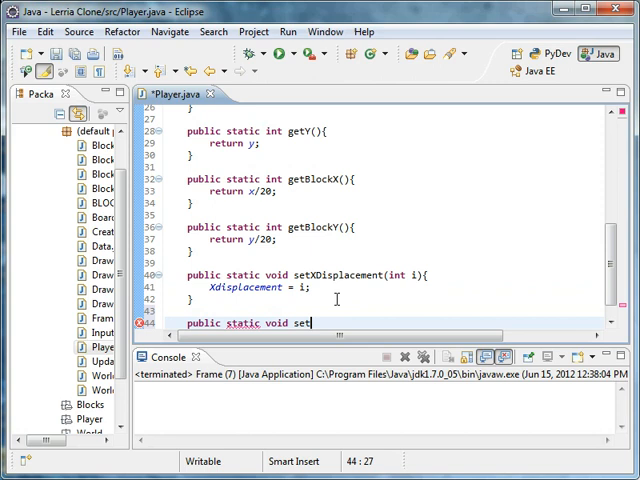
type("FallRate")
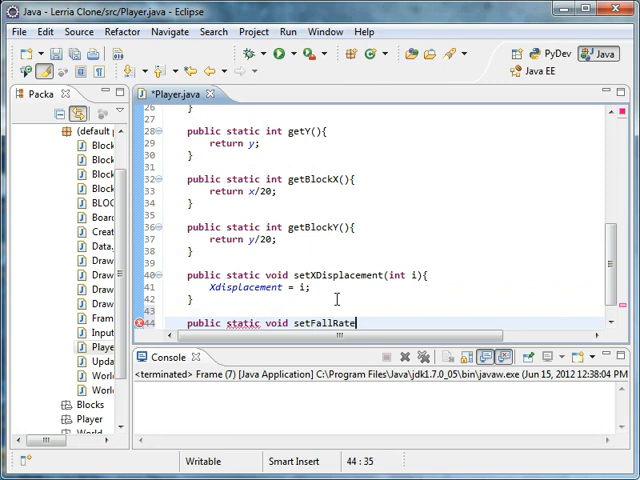
key("BackSpace")
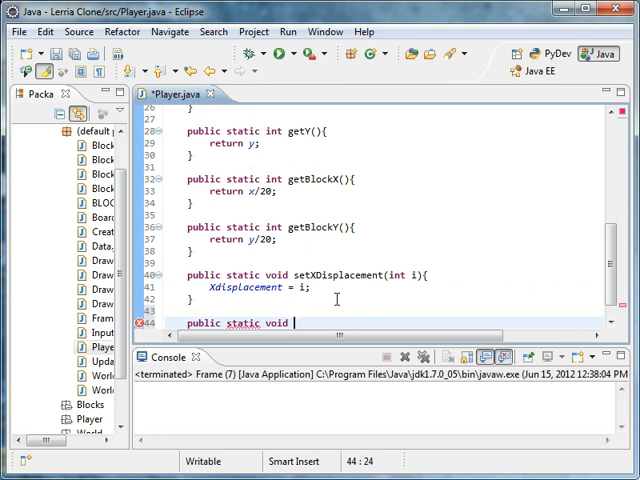
type("update(){")
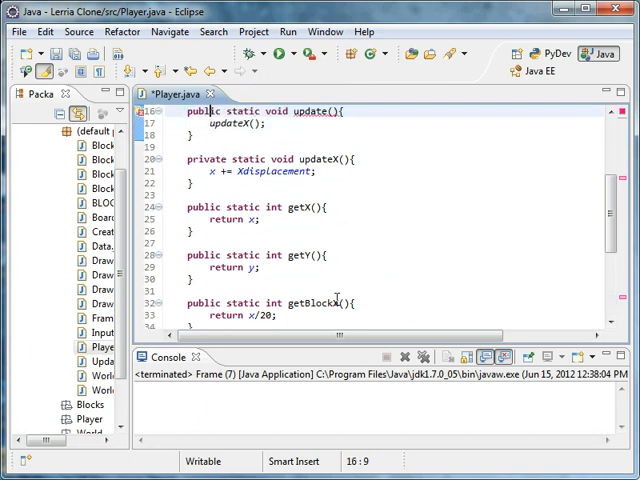
- Call updateY() from update() and give updateY an empty if(){ body
scroll("down", 3)
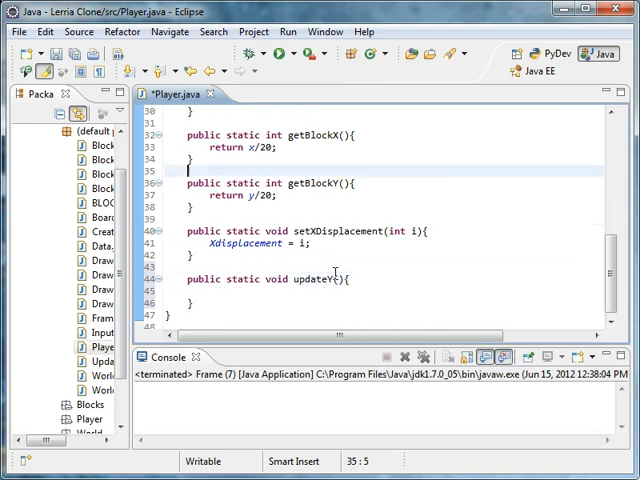
scroll("up", 3)
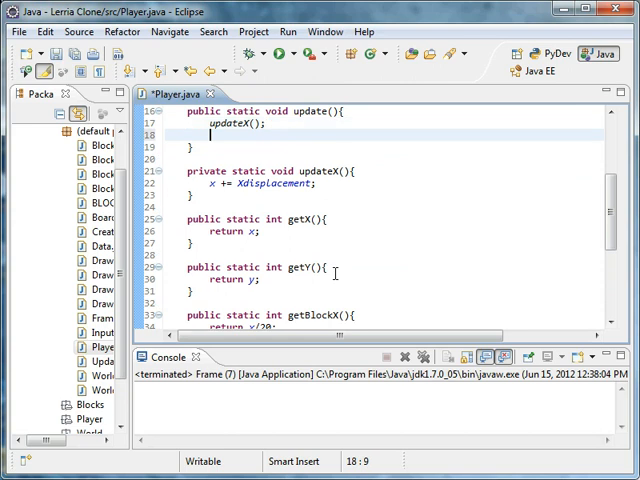
type("updateY()")
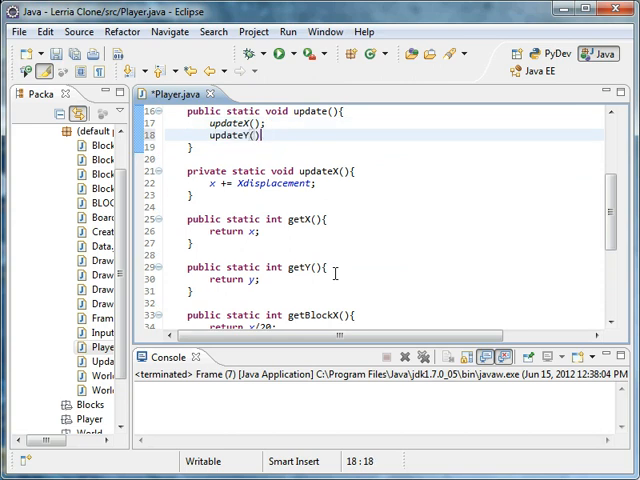
scroll("down", 3)
type("public static void updateY(){")
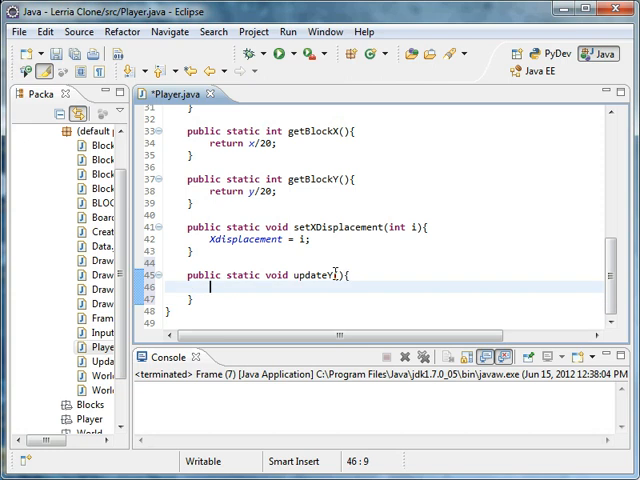
type("if(){")
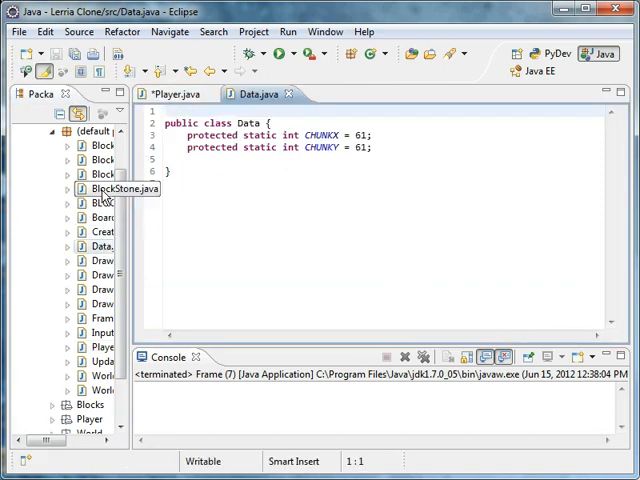
- Review Data's static blocks array, then begin updateY's if condition with Data
double_click(100, 232)
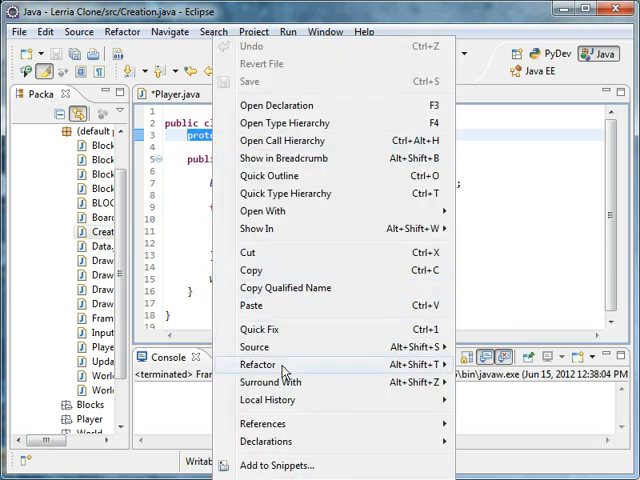
left_click(256, 364)
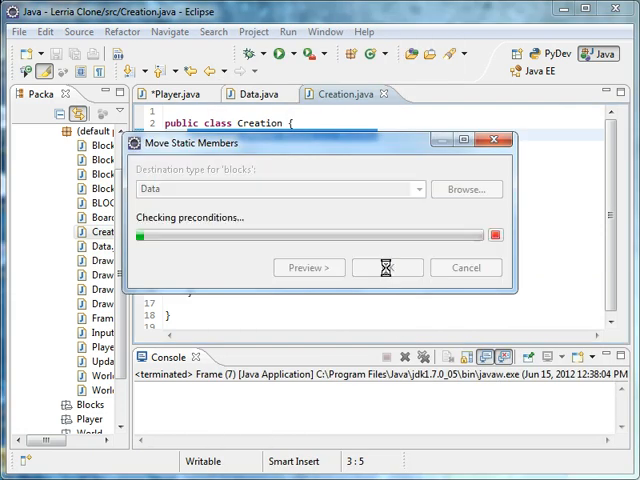
left_click(386, 268)
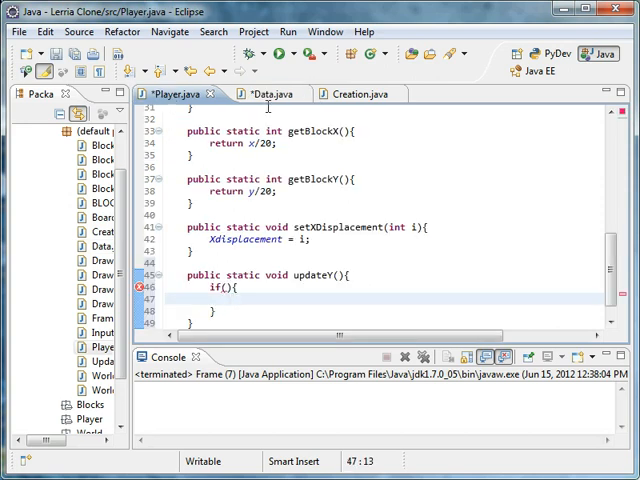
left_click(270, 92)
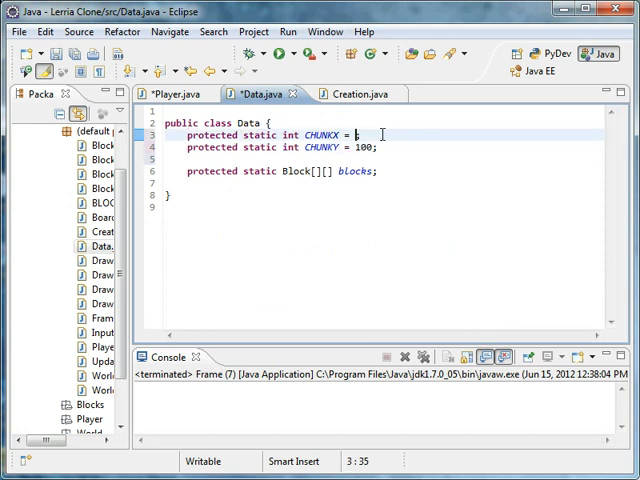
left_click(170, 92)
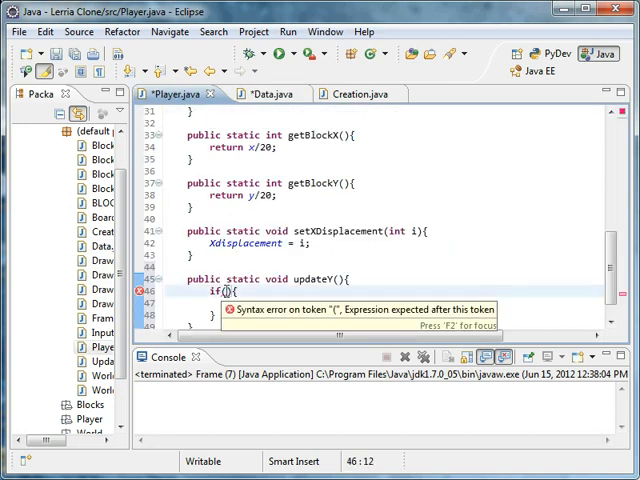
type("Data.")
type("private static int")
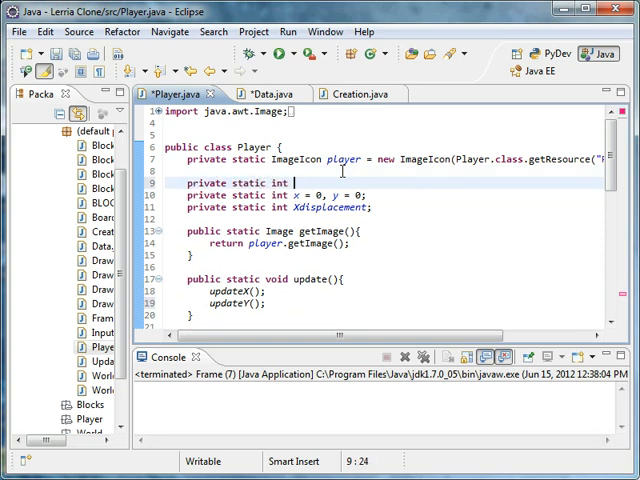
- Declare private static int playerBlockX, playerBlockY fields in Player
type("blockX")
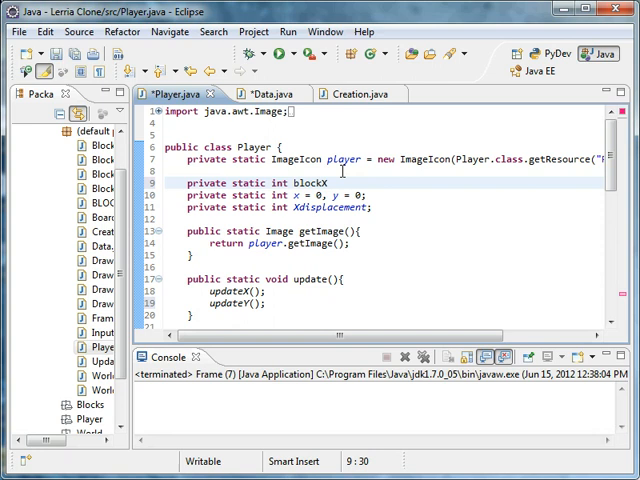
type(", block")
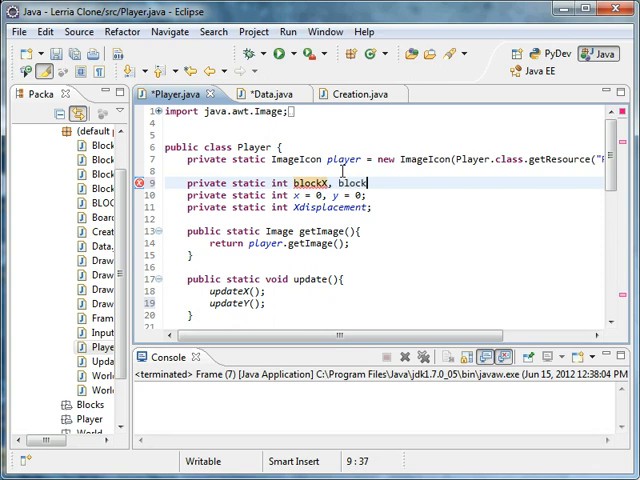
type("Y;")
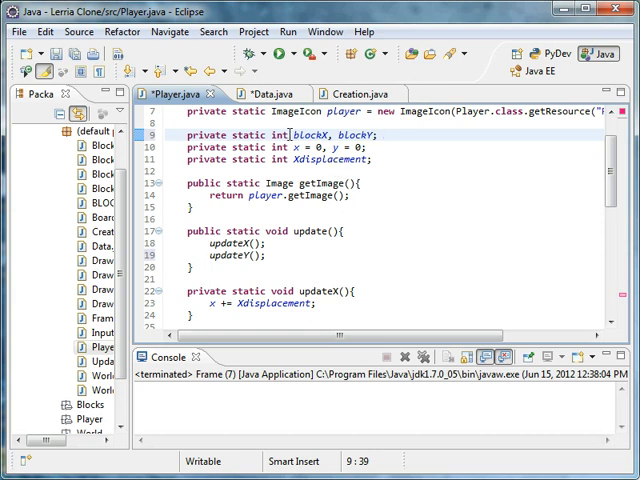
double_click(316, 136)
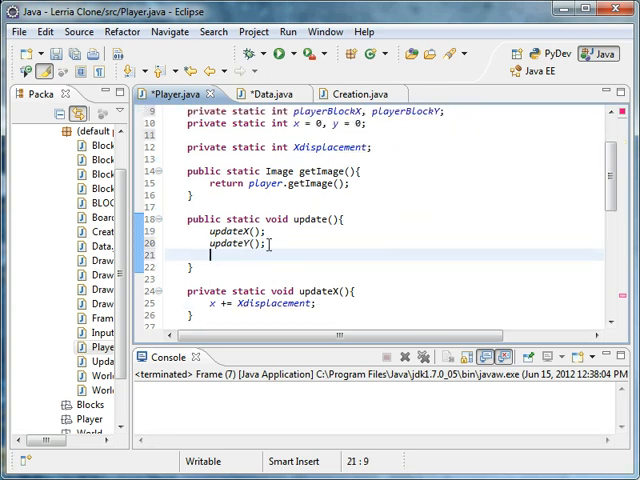
type("playerB")
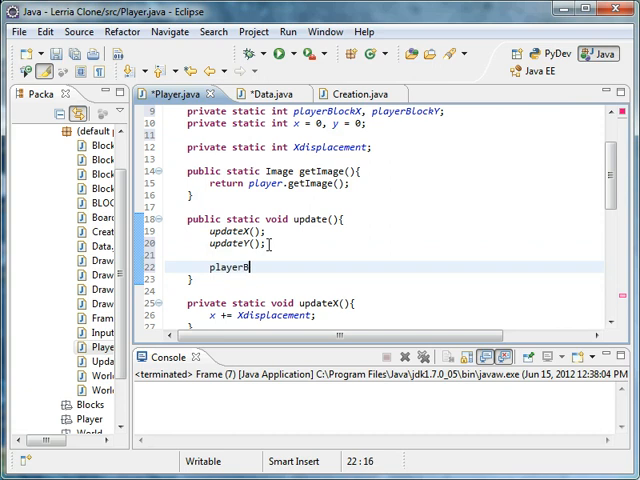
type("lock")
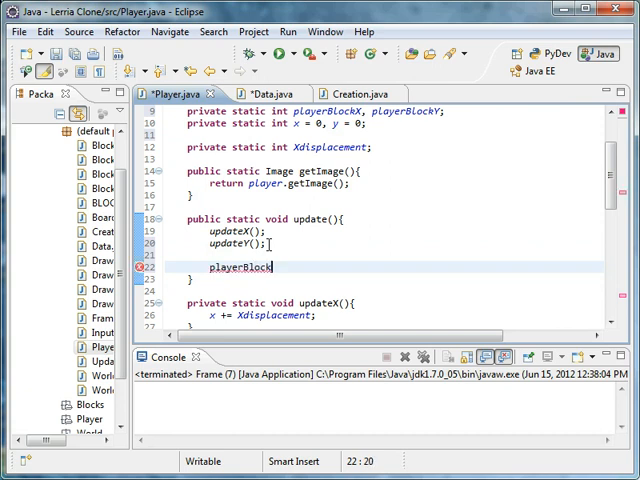
- In update(), assign playerBlockX = (x / 20) and playerBlockY = (y / 20)
type("X =")
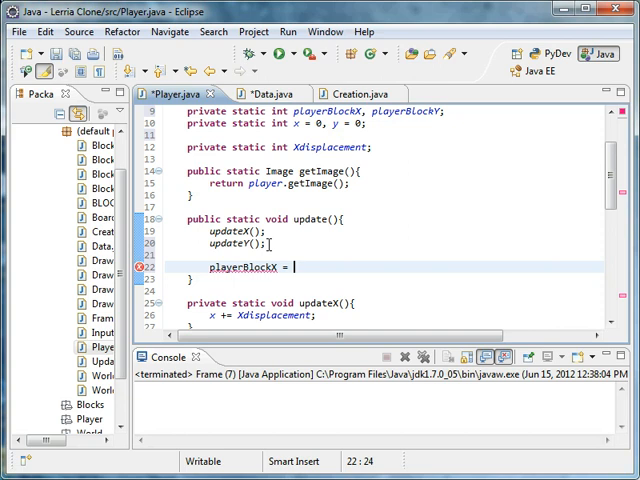
type("x /")
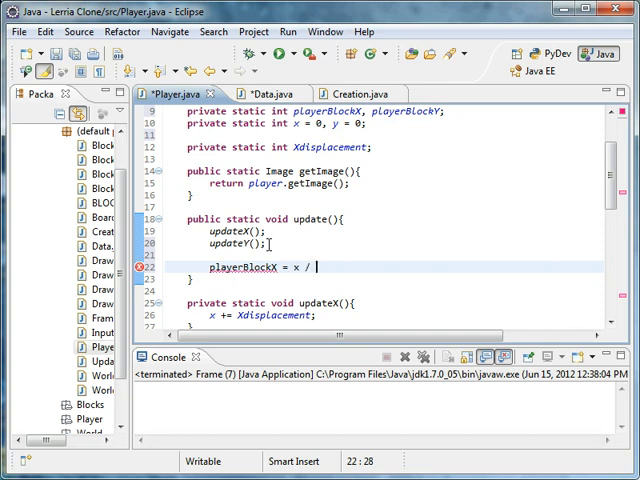
type("20;")
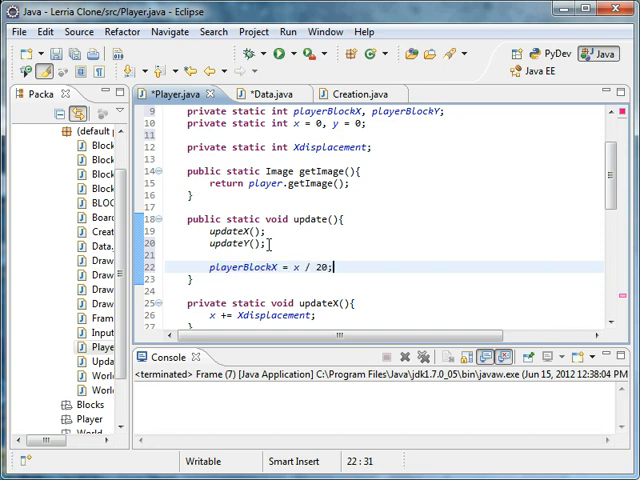
type("playerBlockY =")
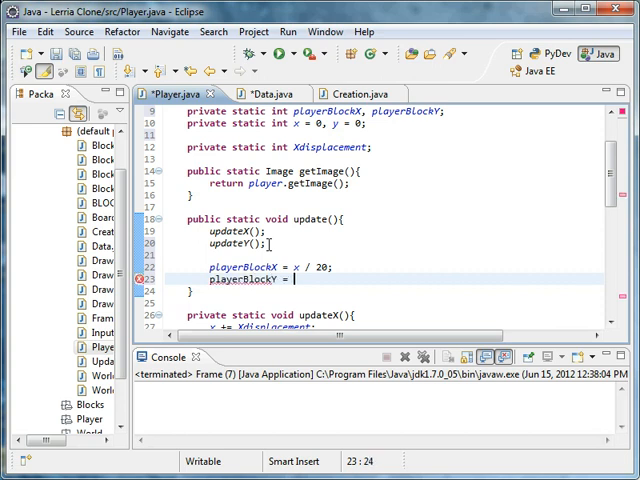
type("y / 20);")
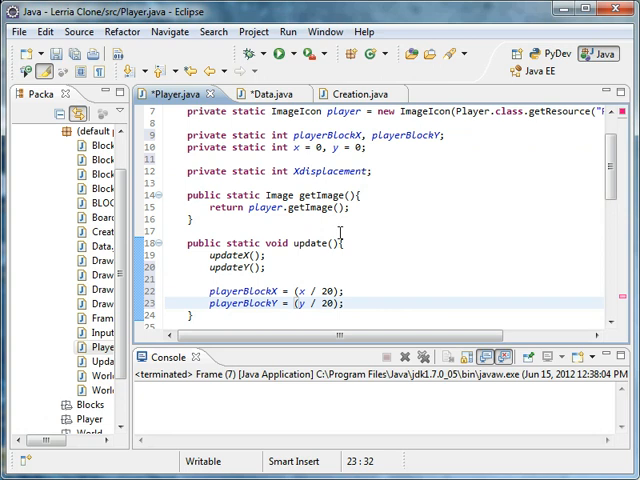
mouse_move(264, 92)
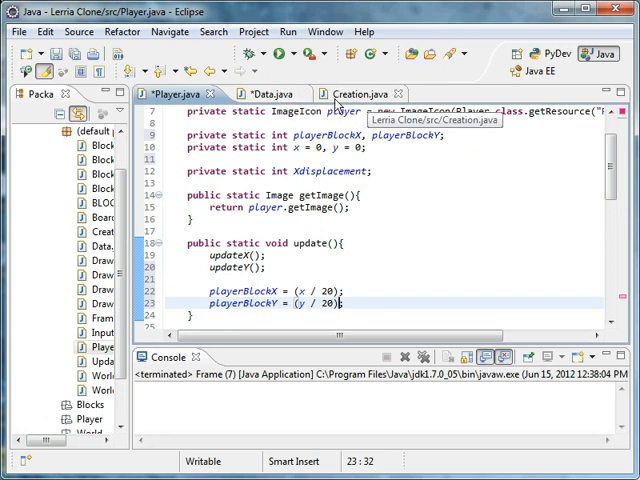
- Check the 300, 300 drawImage position in DrawPlayer, then append + 15 to the playerBlock assignments
left_click(104, 260)
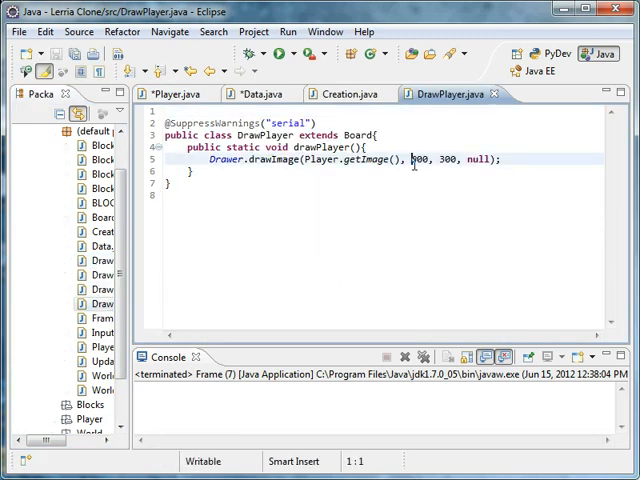
double_click(408, 158)
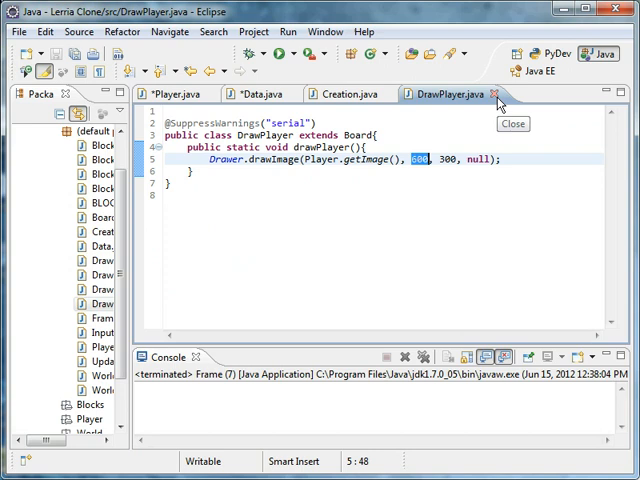
left_click(494, 92)
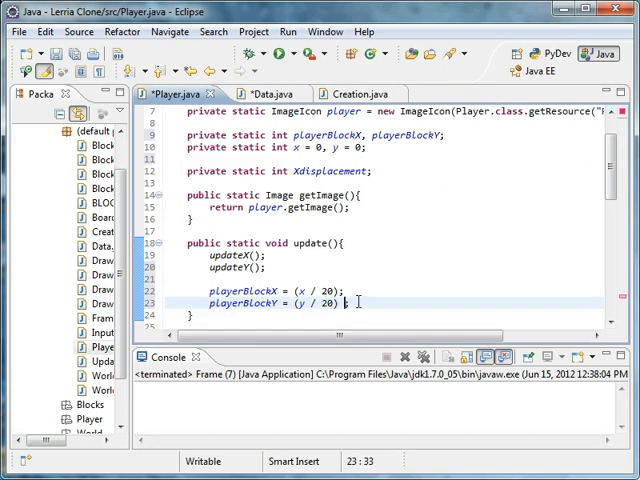
type("+ 15")
left_click(384, 290)
type(" + 30")
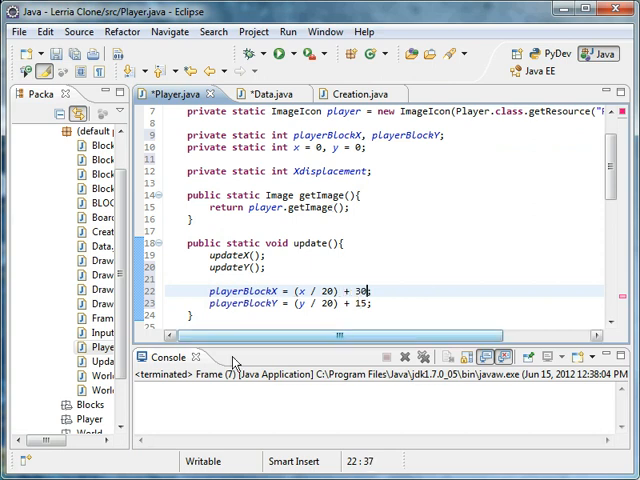
- Complete the condition as if(Data.blocks[playerBlockX][playerBlockY])
scroll("down", 3)
type("if(Data.blocks[][]){")
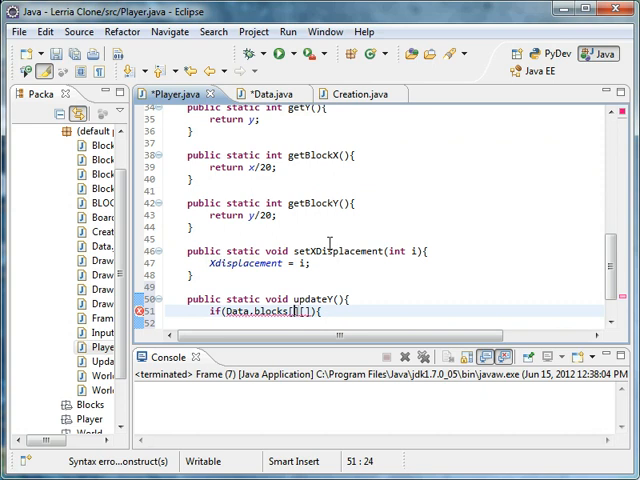
type("player[")
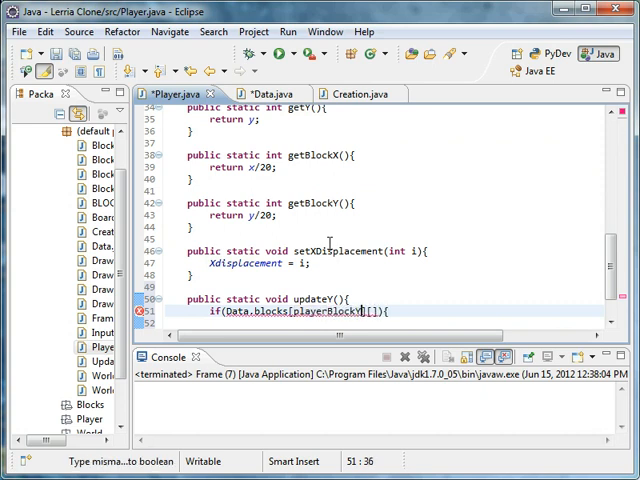
type("playerBlockY")
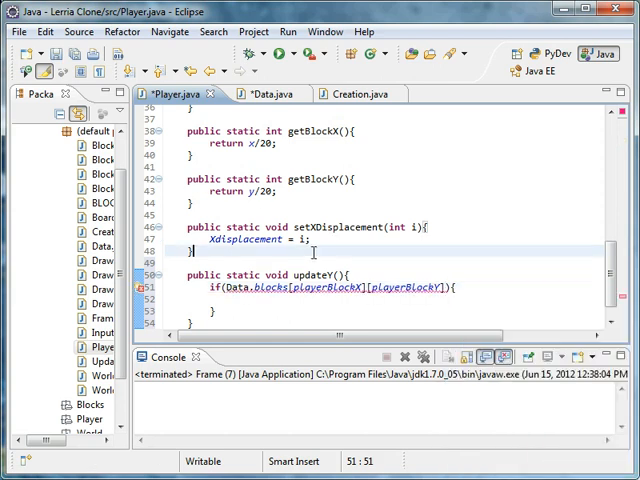
- In Block.java declare a private BLOCKTYPES blockType field (without static)
left_click(438, 92)
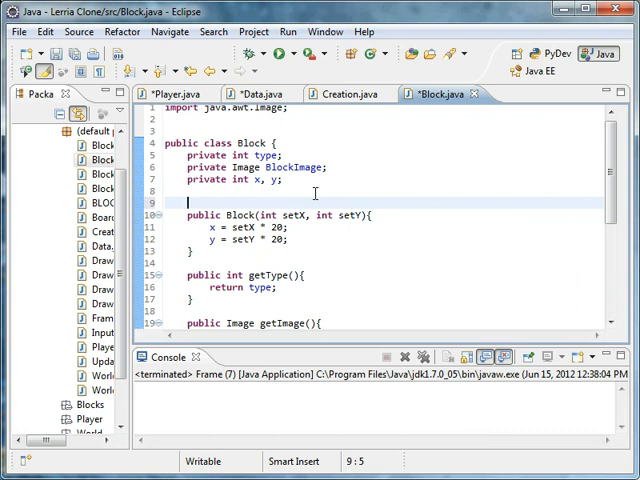
type("publi")
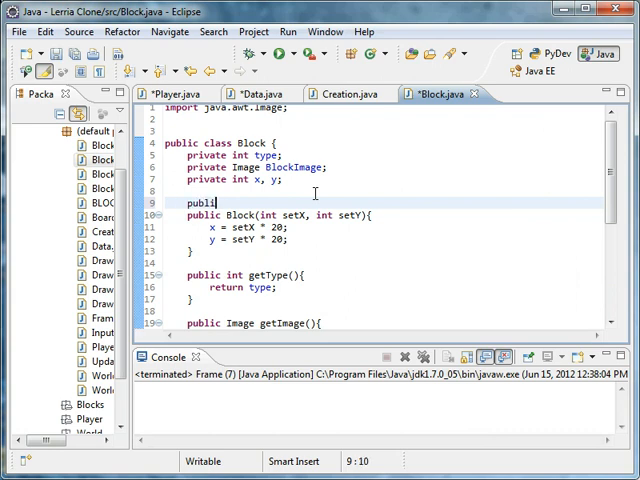
type("private")
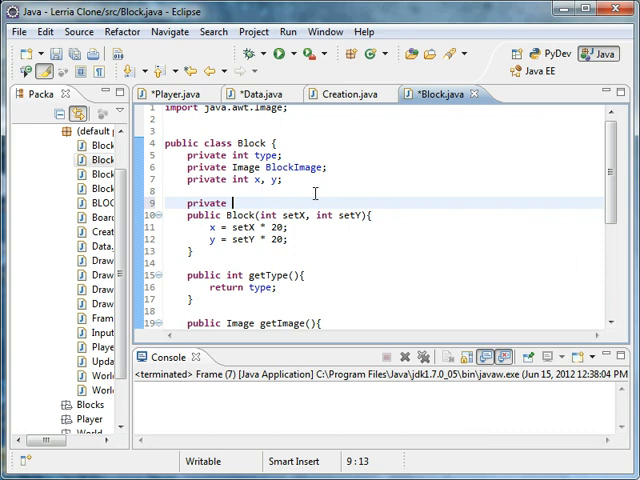
type("static")
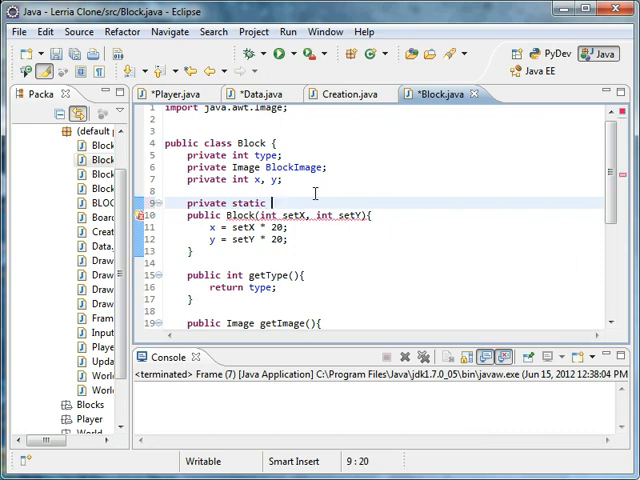
key("BackSpace")
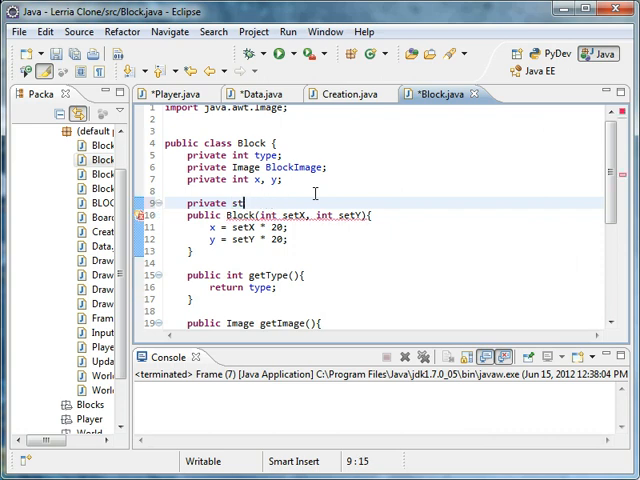
type("BLO")
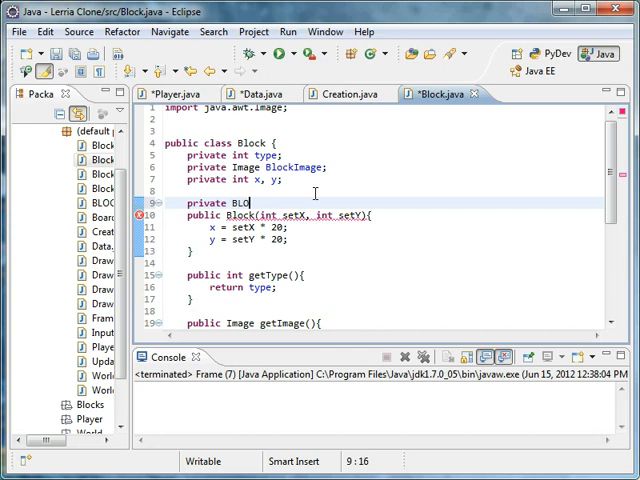
type("CKTYPES type;")
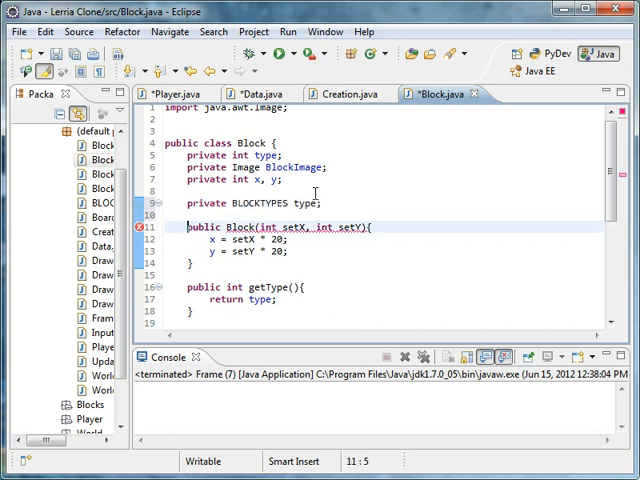
- Store the passed-in type with blockType = type; inside setType()
scroll("down", 3)
type("blockT")
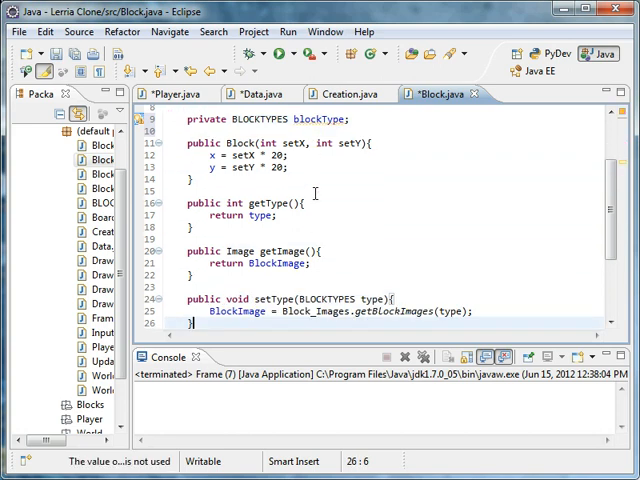
scroll("down", 3)
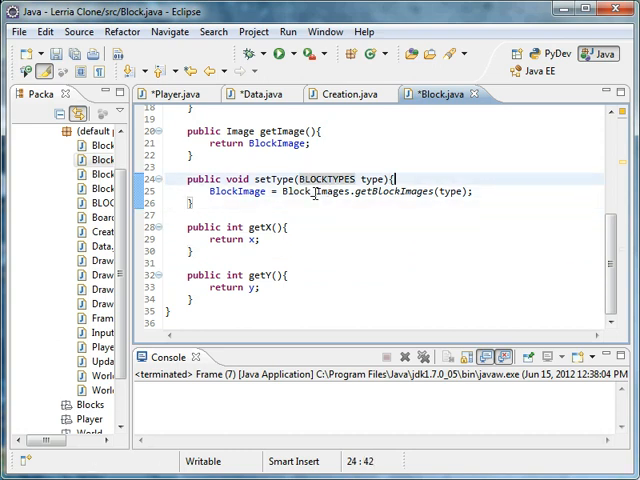
type("blockTy")
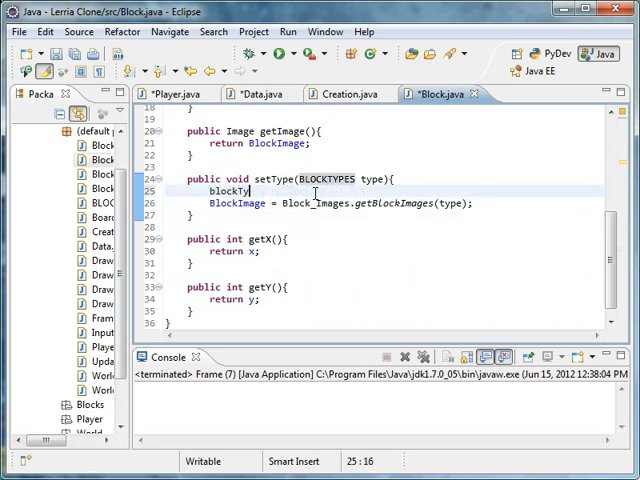
type("pe = type;")
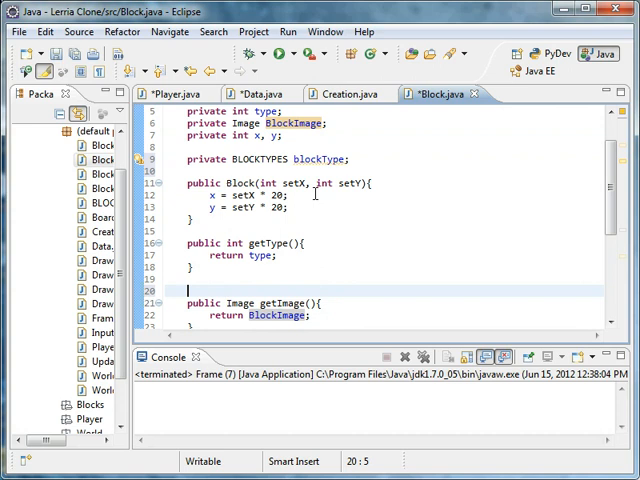
- Write public BLOCKTYPES getBlockType(){ return blockType; } in Block.java
type("public getBl")
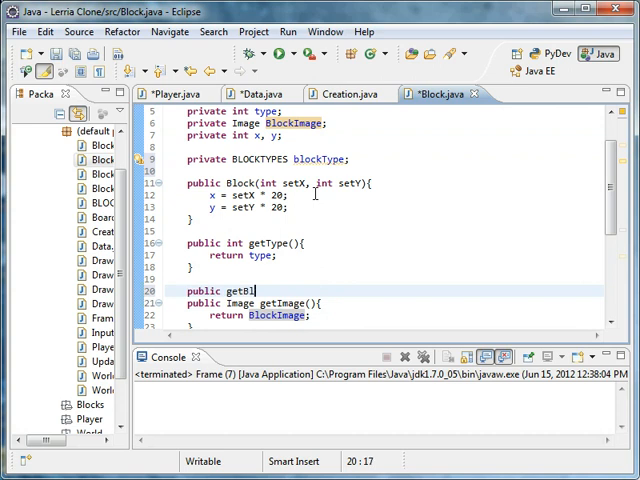
type("ockType(){")
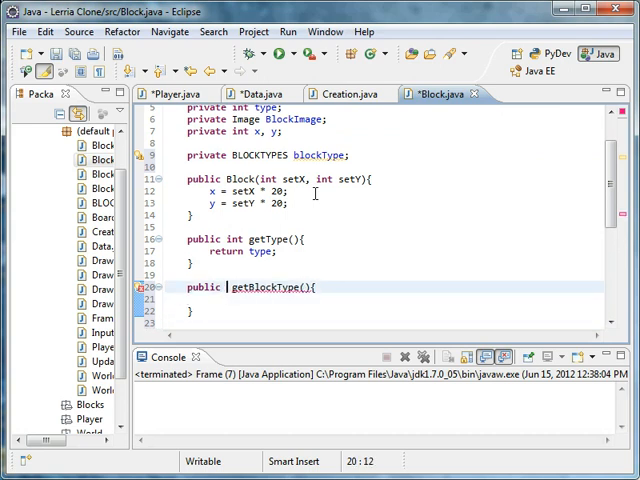
type("BLOCKTYPE")
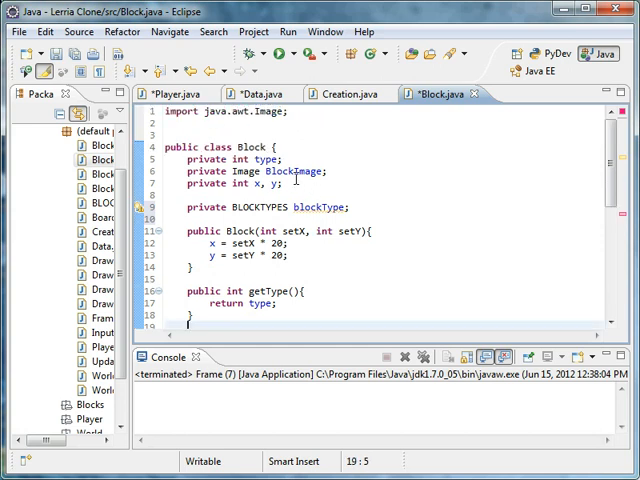
scroll("down", 3)
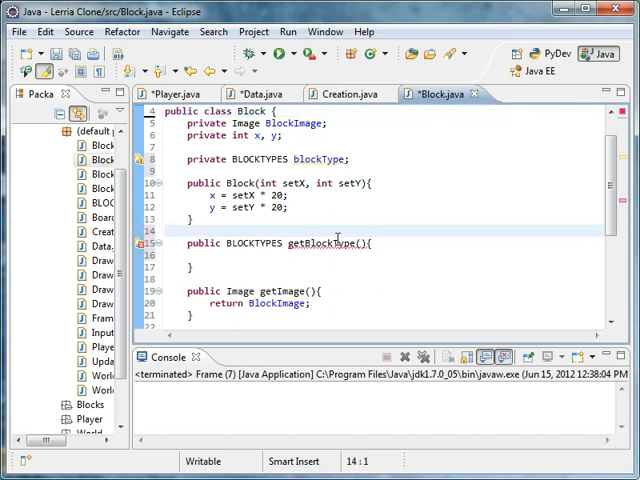
scroll("down", 3)
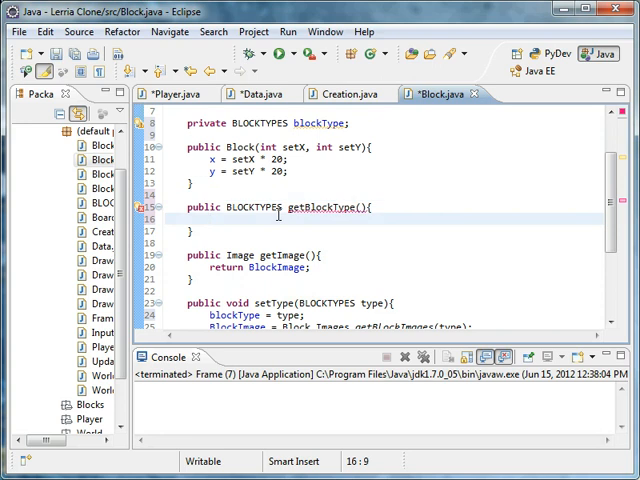
type("return")
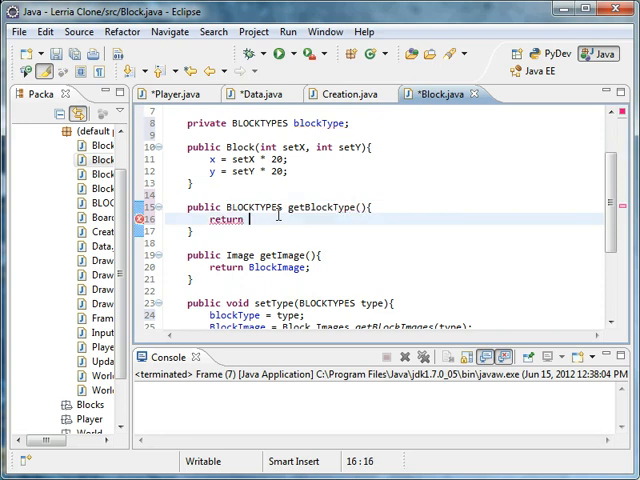
type("block")
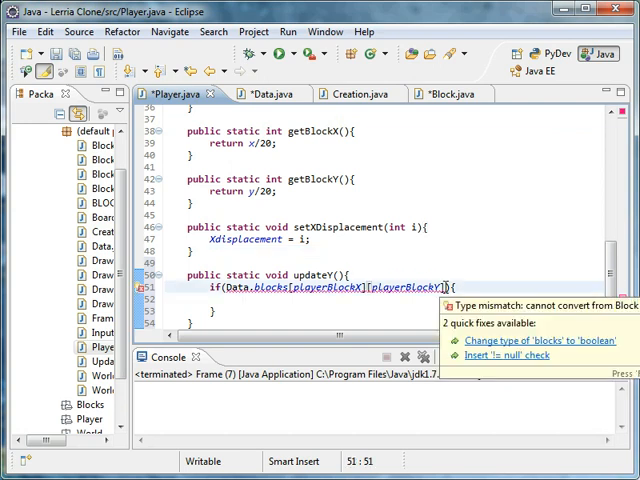
- Compare .getBlockType() == a BLOCKTYPES value, put y -= 1; in the body, and run the game
type(".getBlockType()")
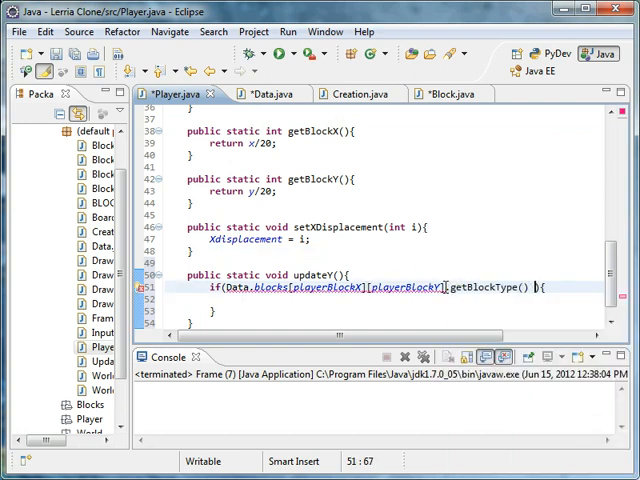
type("== Bl")
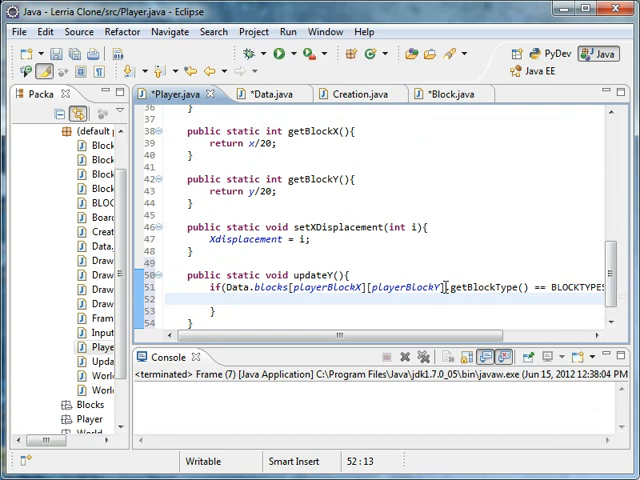
type("y")
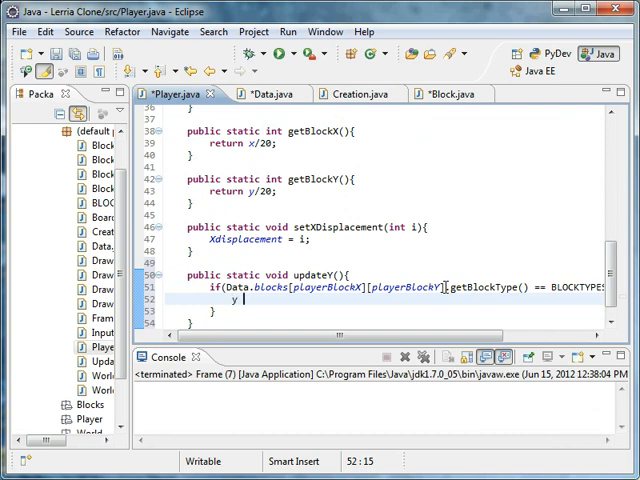
type("-= 1;")
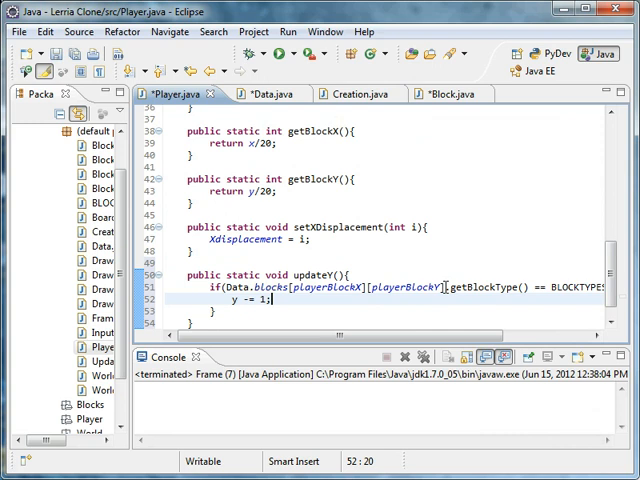
left_click(288, 52)
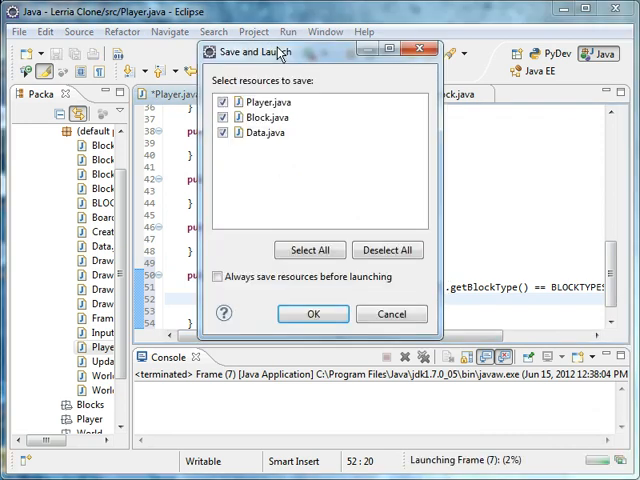
- Confirm the Save and Launch dialog and run the game again to test falling
left_click(312, 314)
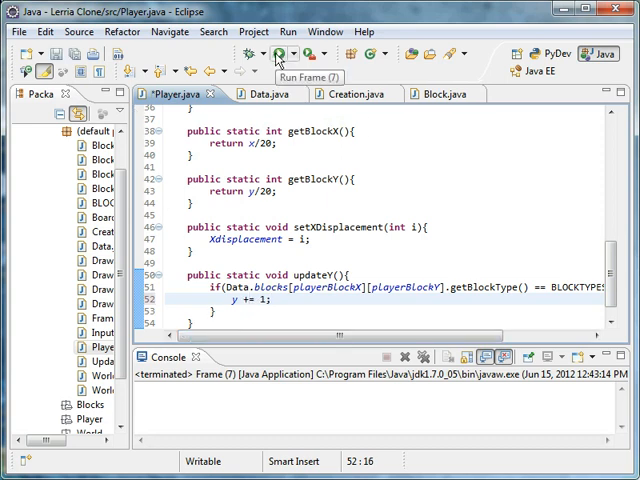
left_click(278, 54)
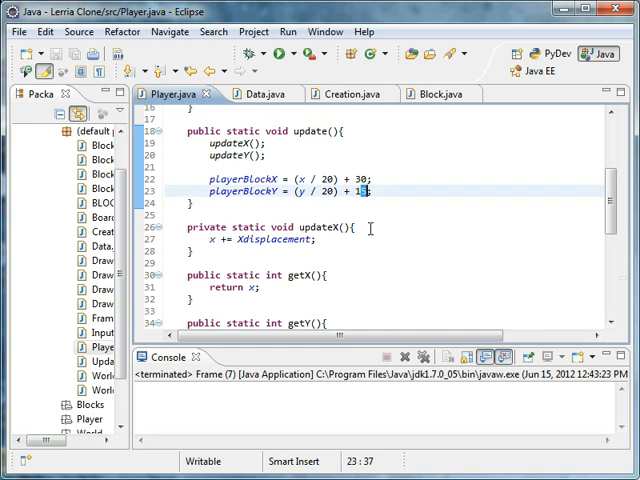
- Set playerBlockX offset to 20, look up playerBlockY + 2 in updateY, and rerun the game
scroll("down", 3)
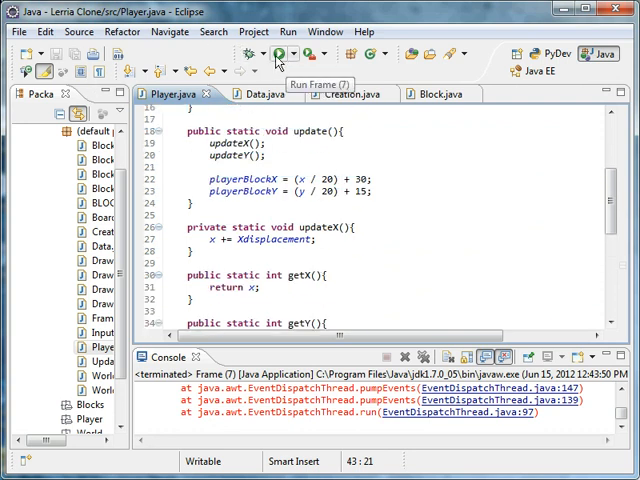
left_click(280, 54)
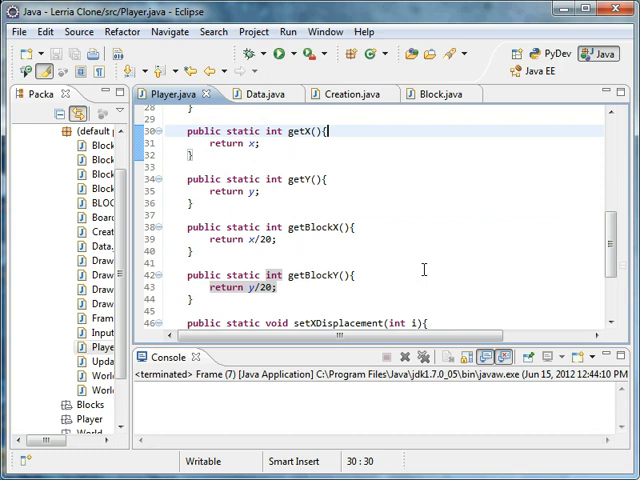
scroll("down", 3)
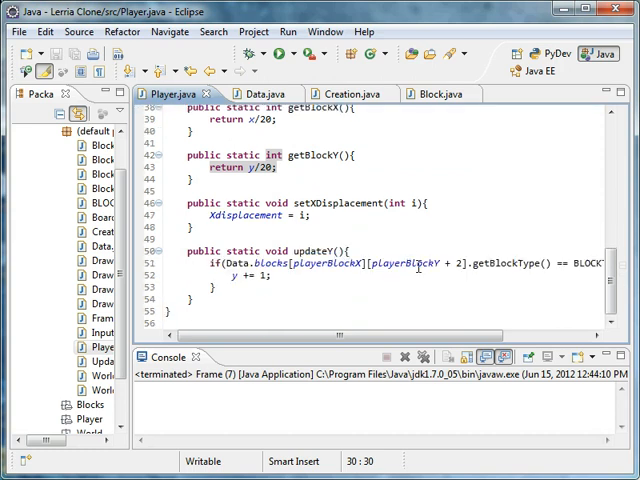